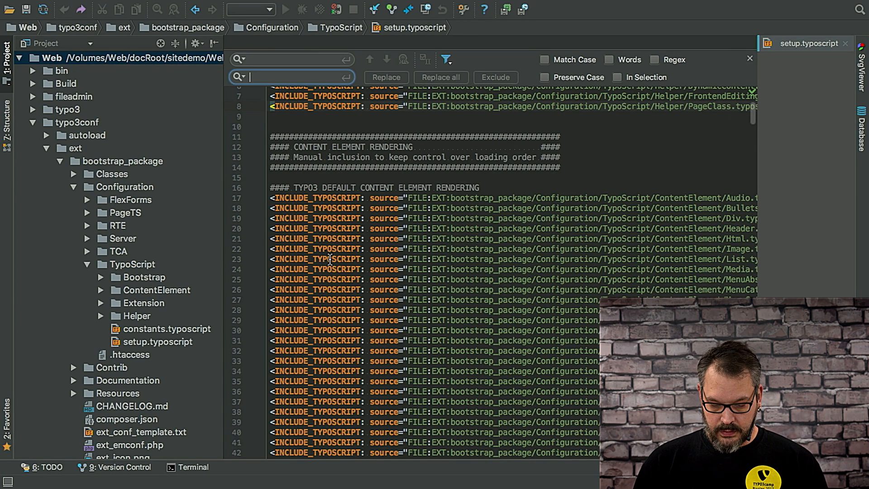
Step: Scroll to the top of setup.typoscript to reach the ParseFunc include on line 4
scroll(up, 3)
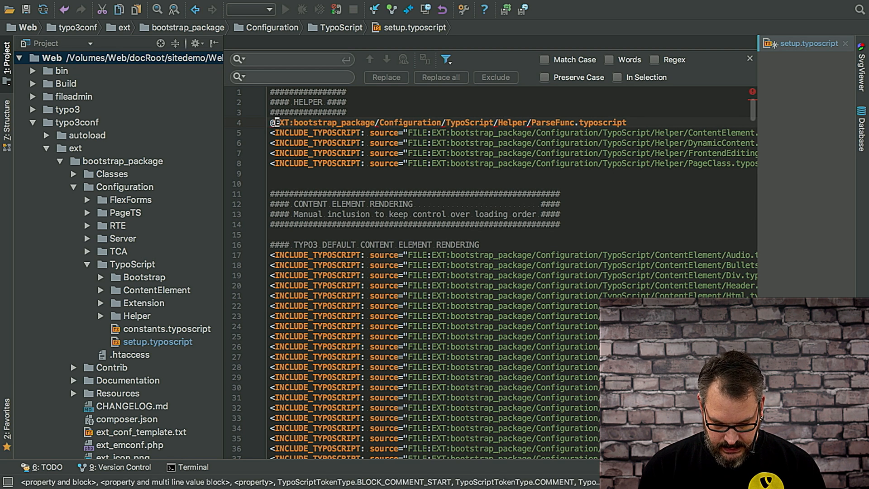
Step: Insert import' after the @ on line 4 and move to the line's end for the closing quote
text(importm)
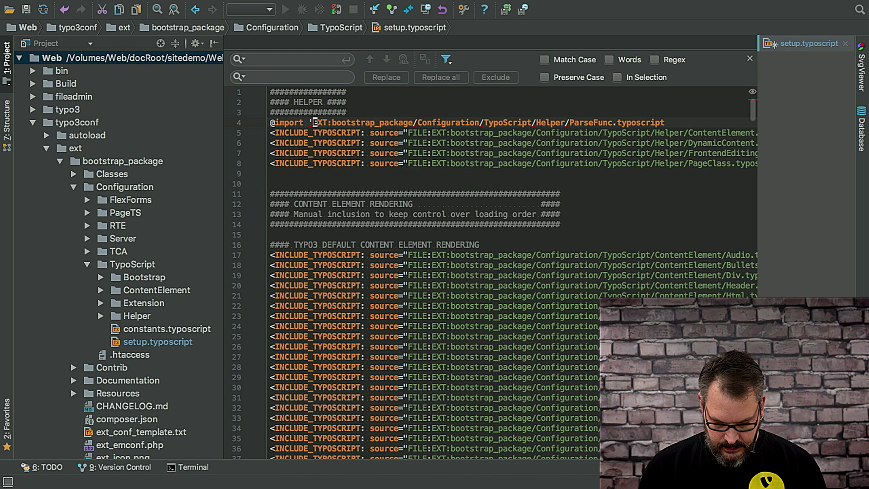
click(669, 123)
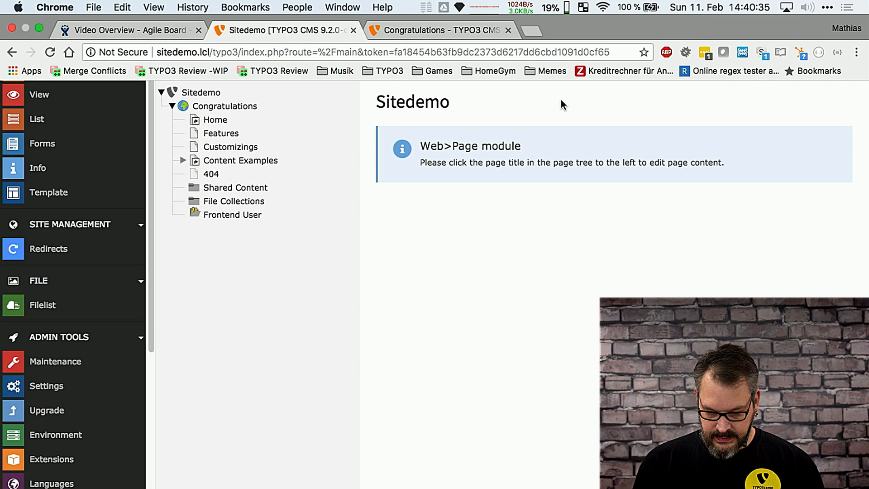
click(610, 15)
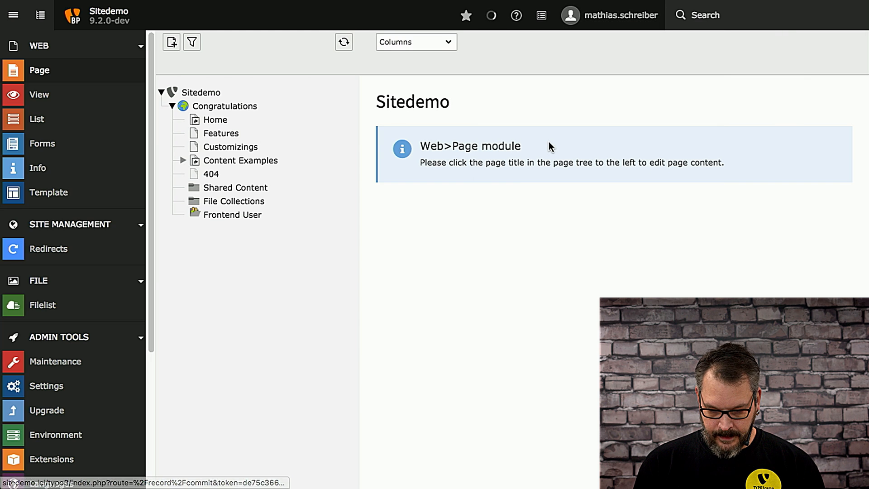
click(438, 30)
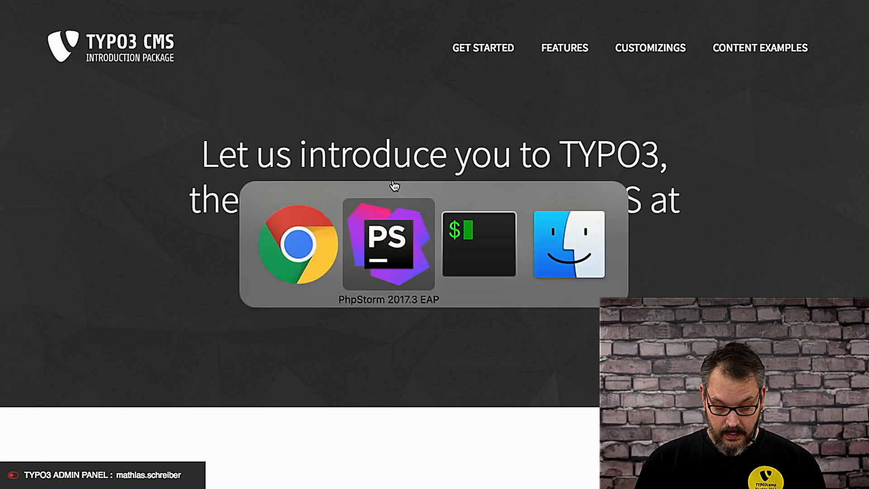
click(388, 244)
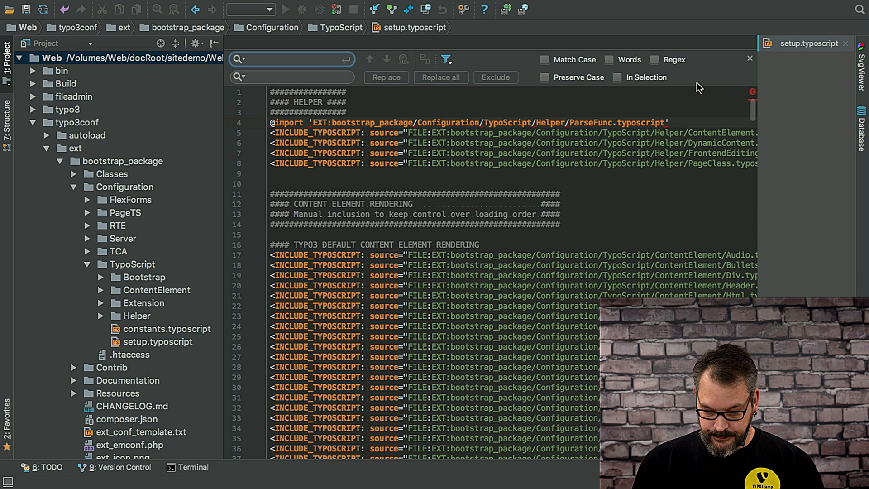
Step: Search setup.typoscript for the prefix '<INCLUDE_TYPOSCRIPT: source="FILE:'
click(749, 58)
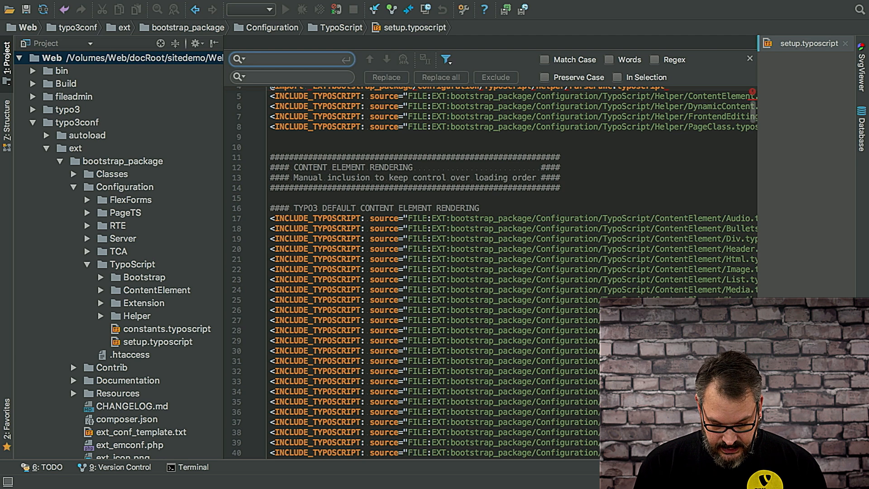
text(<INCL)
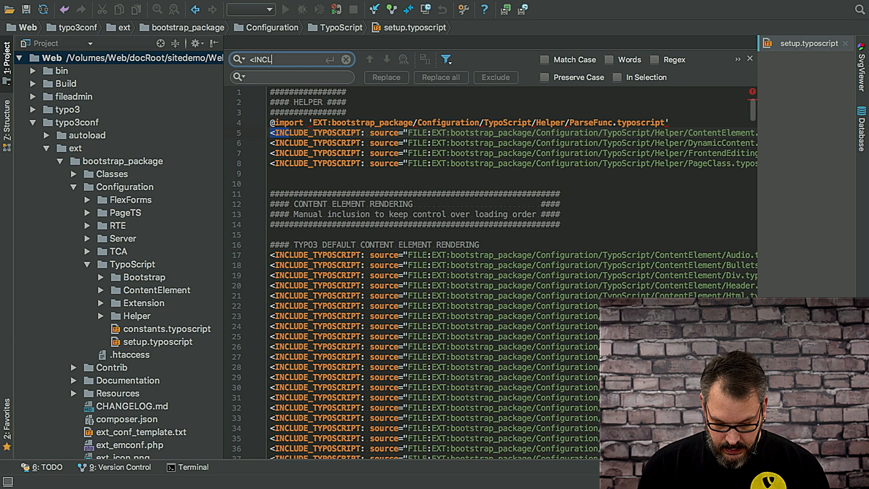
text(UDE_TYPOS)
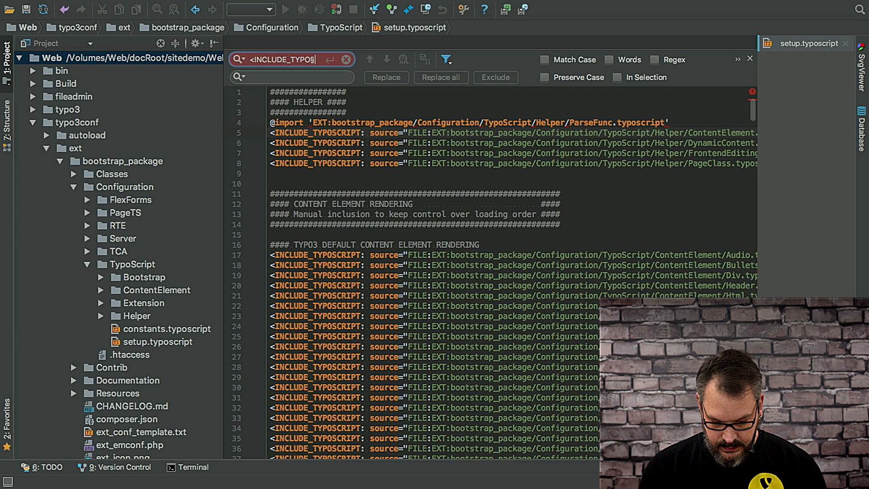
text(CIUP)
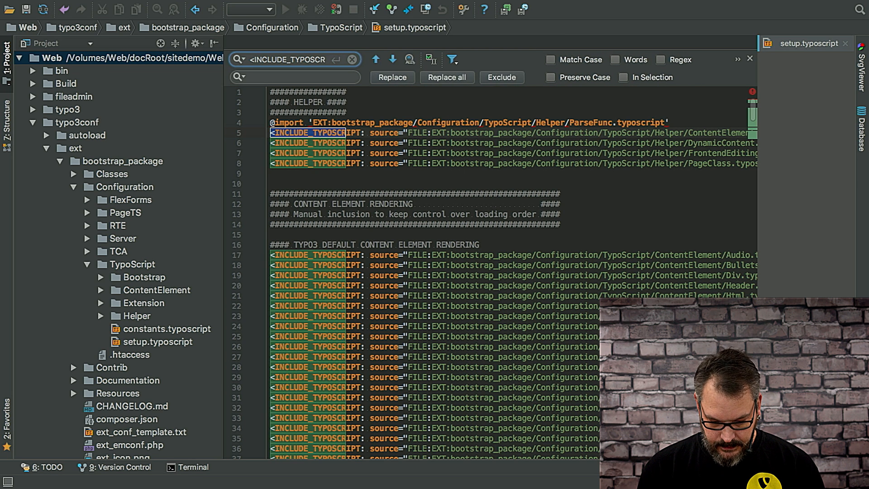
text(:)
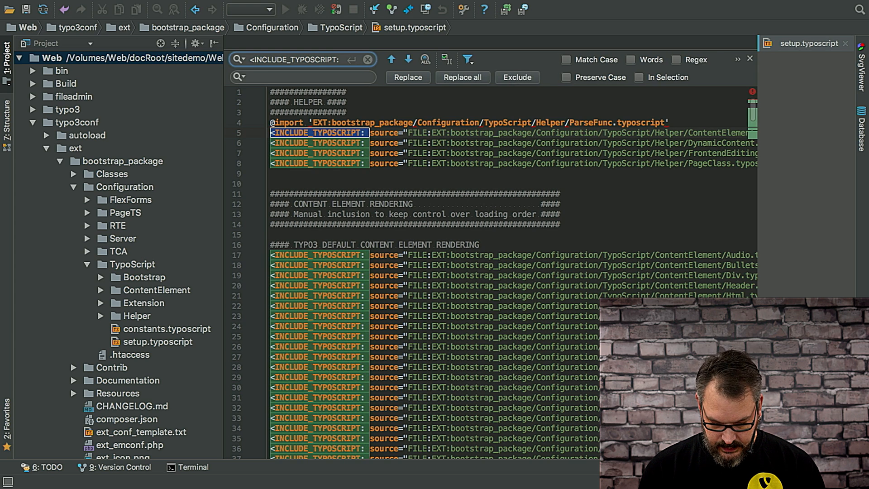
text(source="FILE:)
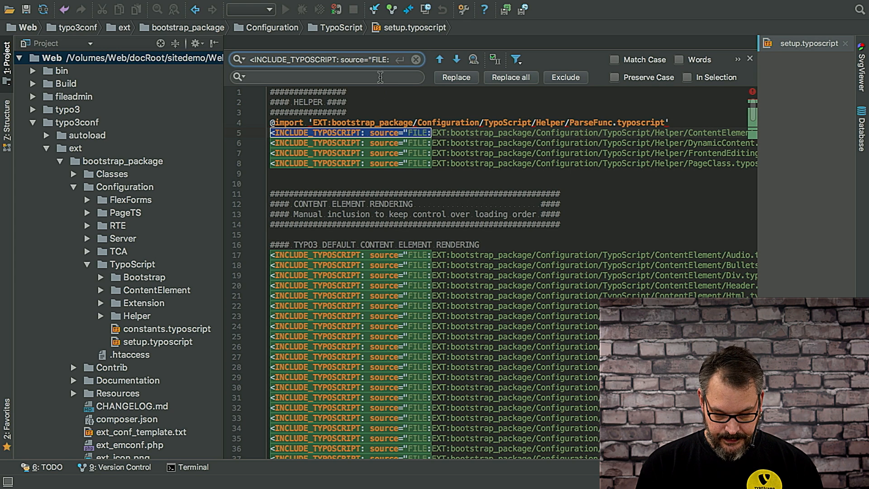
click(321, 77)
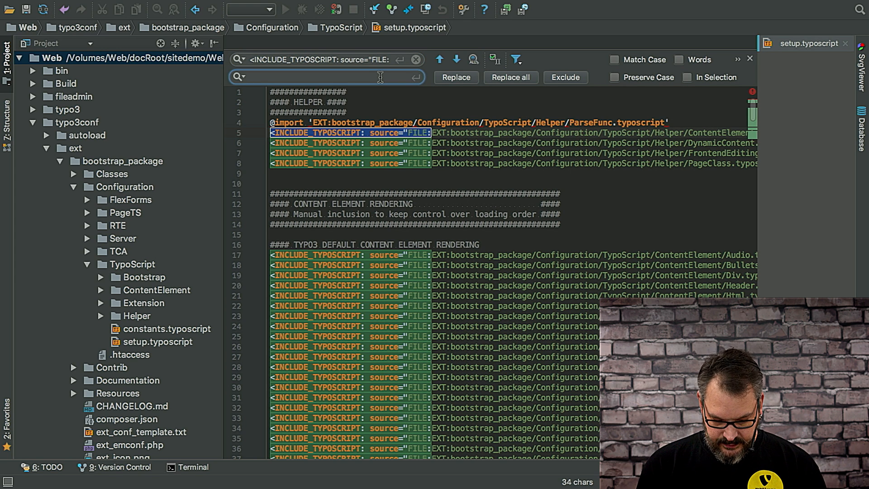
text(@)
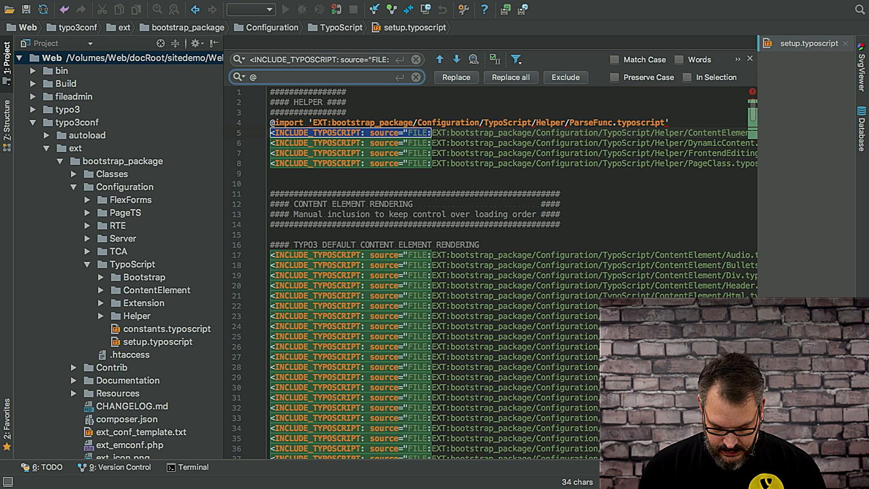
text(import)
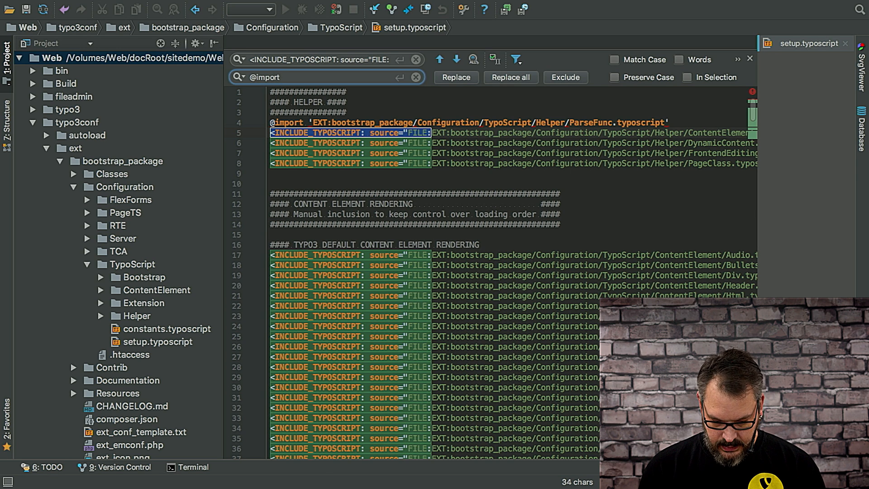
text(')
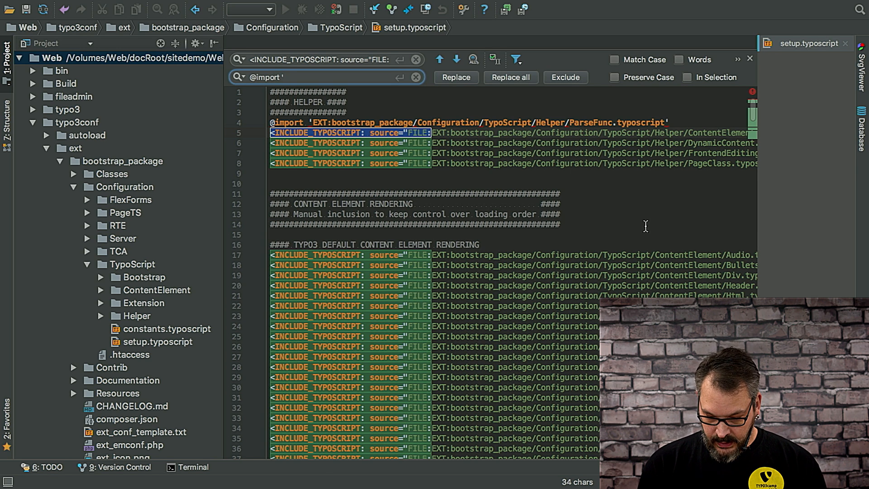
scroll(down, 3)
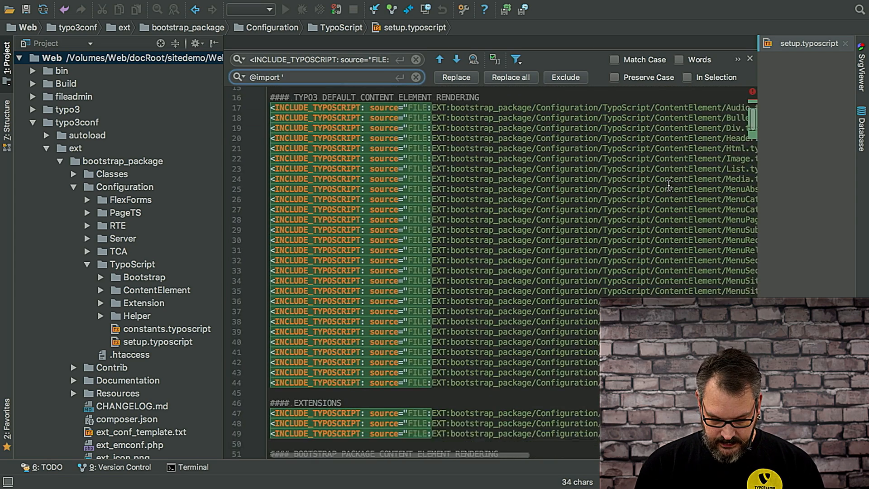
scroll(down, 3)
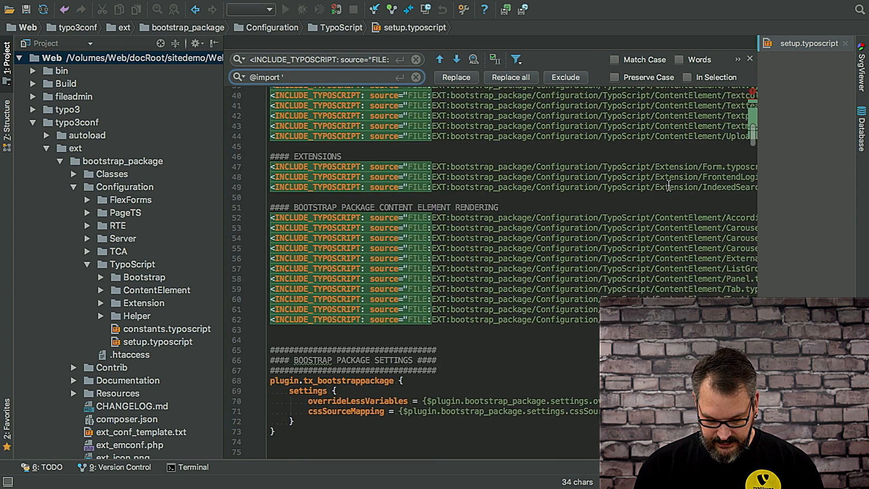
scroll(down, 3)
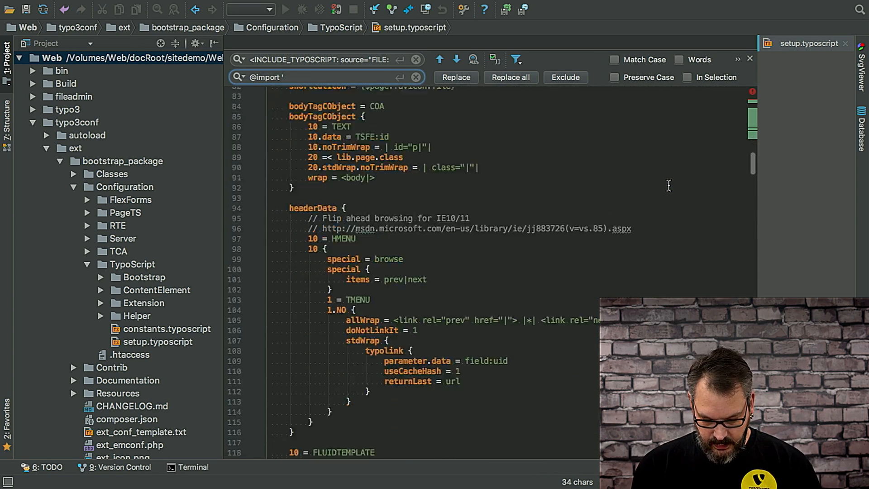
scroll(down, 3)
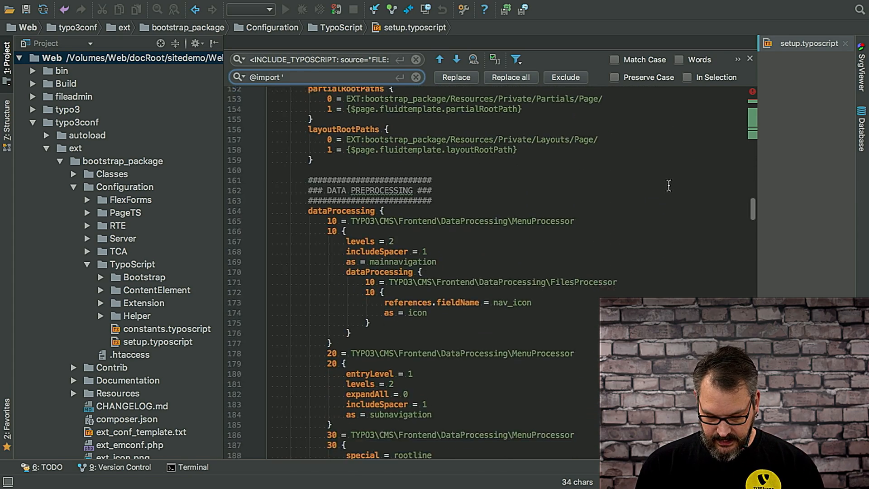
scroll(down, 3)
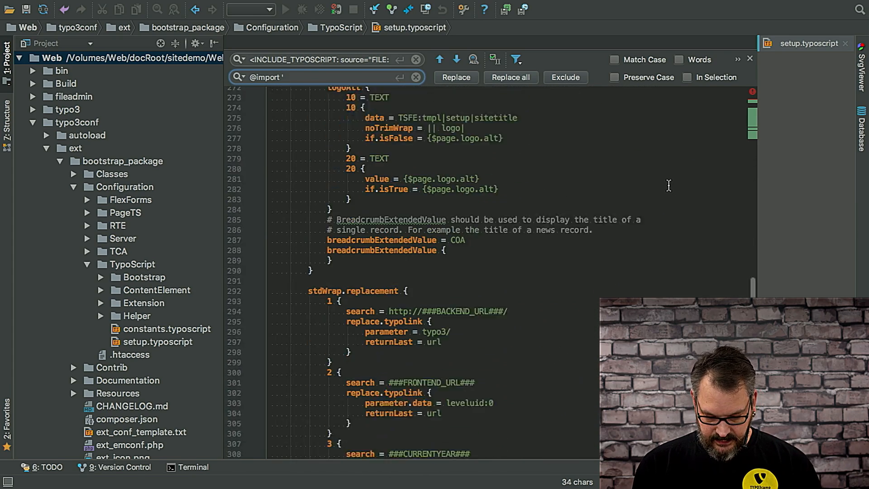
scroll(down, 3)
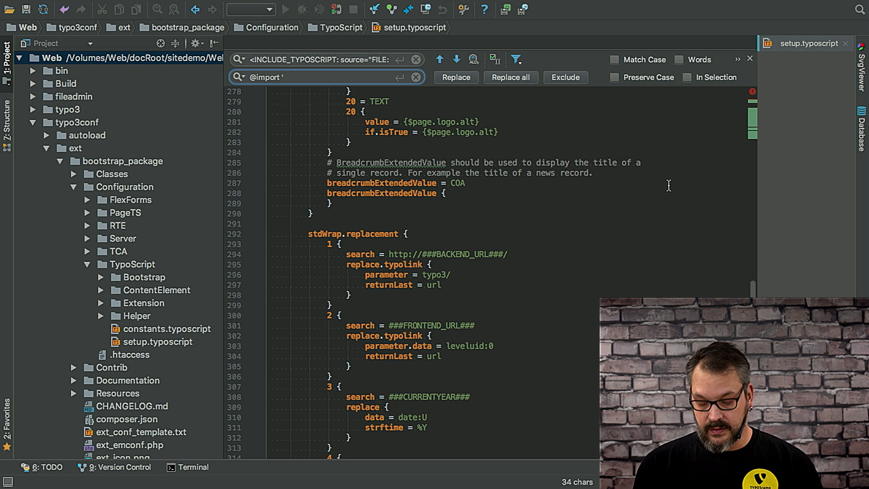
scroll(up, 3)
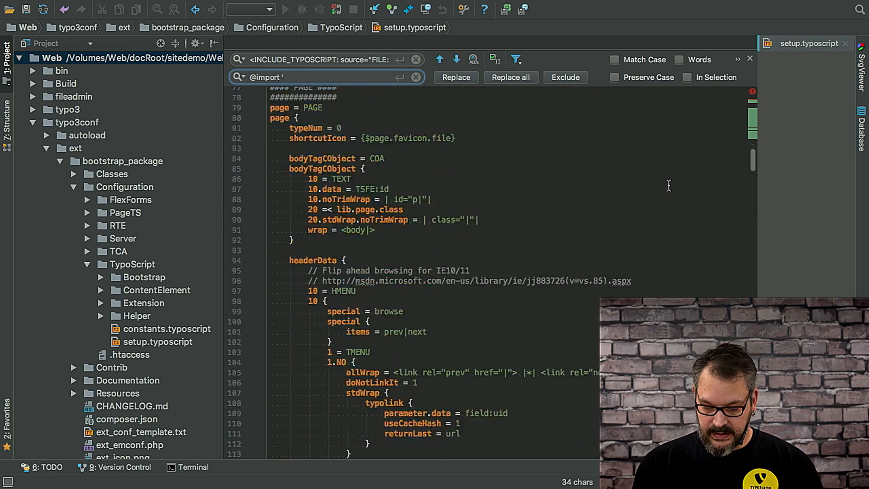
scroll(up, 3)
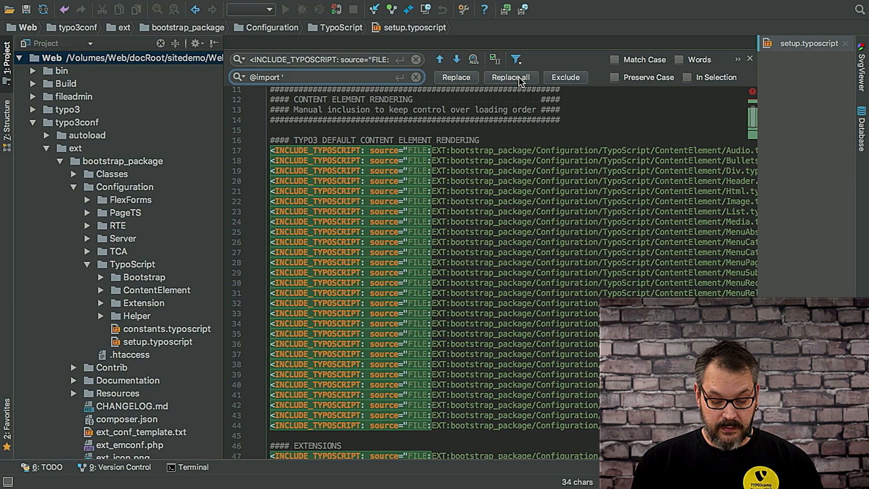
click(510, 77)
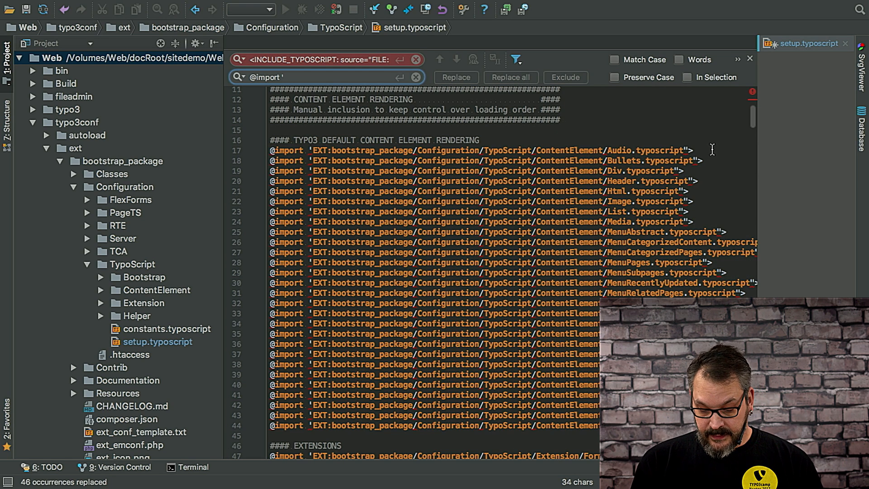
scroll(up, 3)
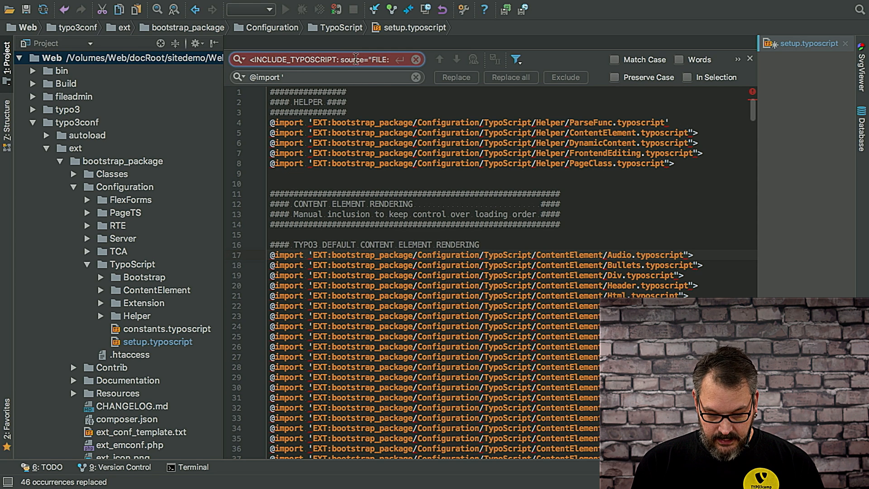
Step: Change the search query to "> and review its highlighted matches through the file
double_click(353, 59)
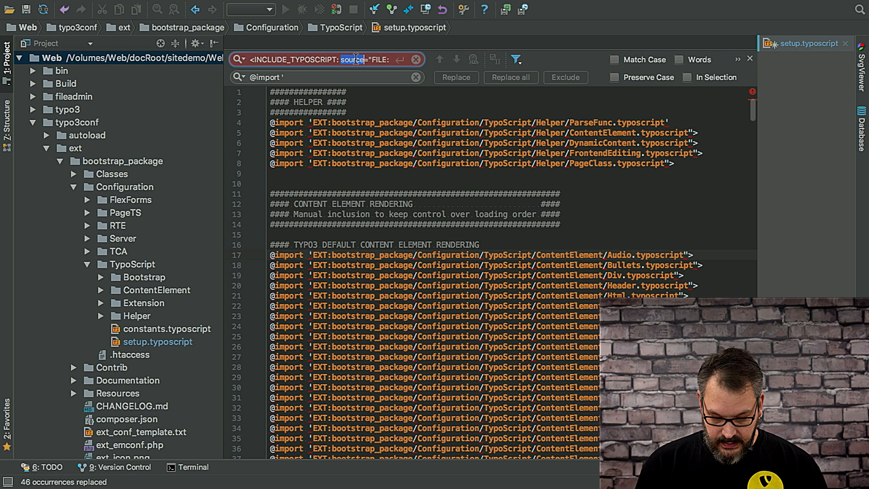
click(415, 59)
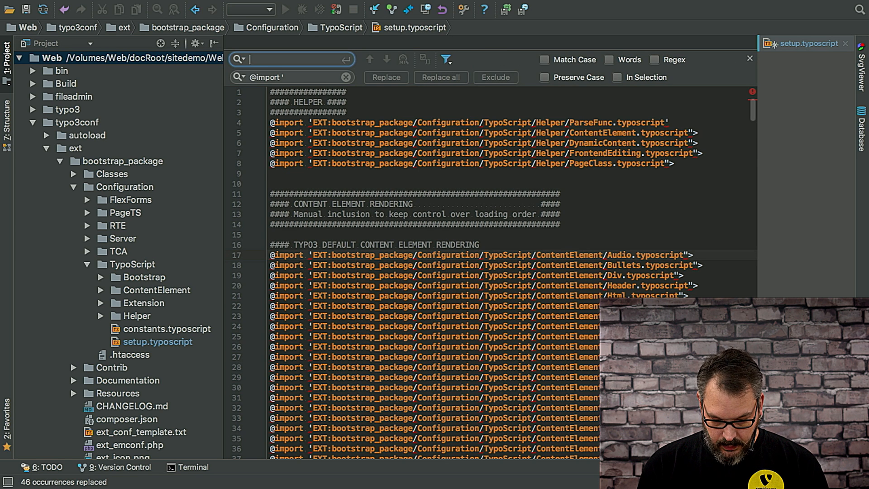
text(">)
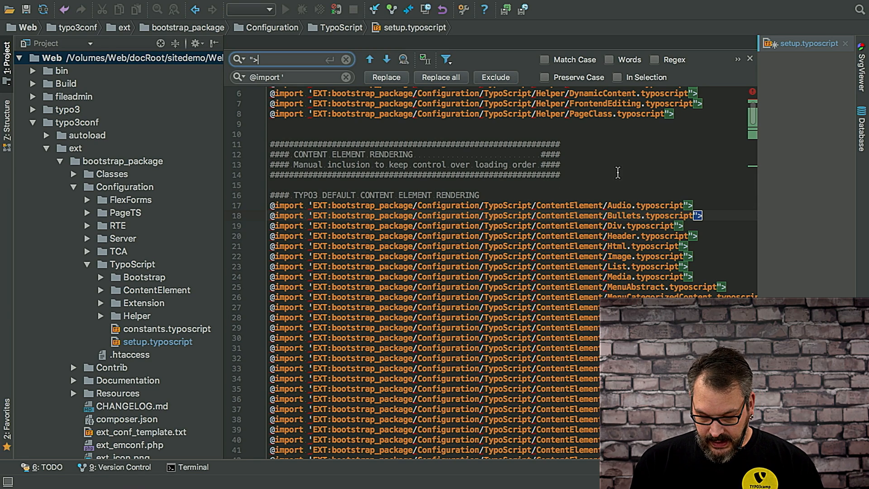
scroll(down, 3)
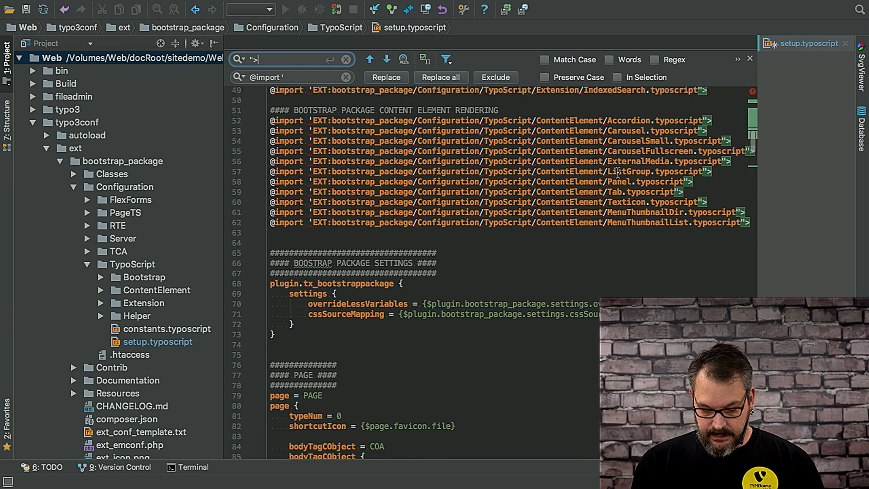
scroll(down, 3)
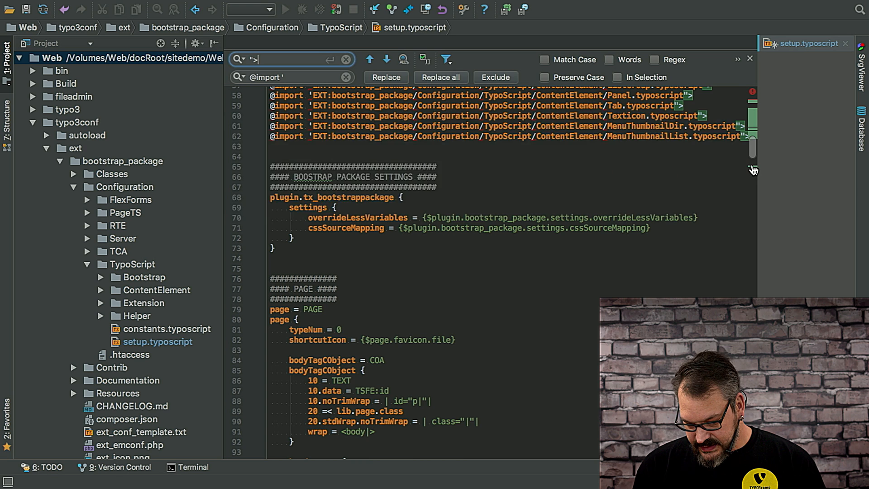
scroll(down, 3)
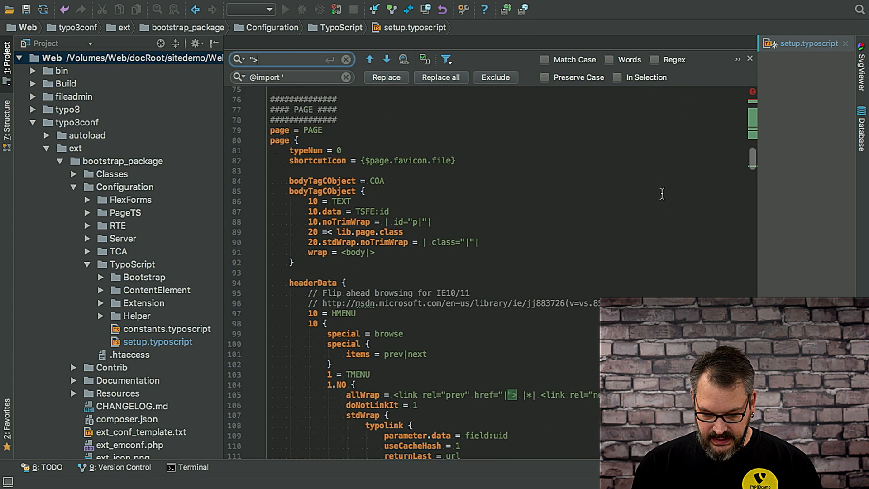
scroll(down, 3)
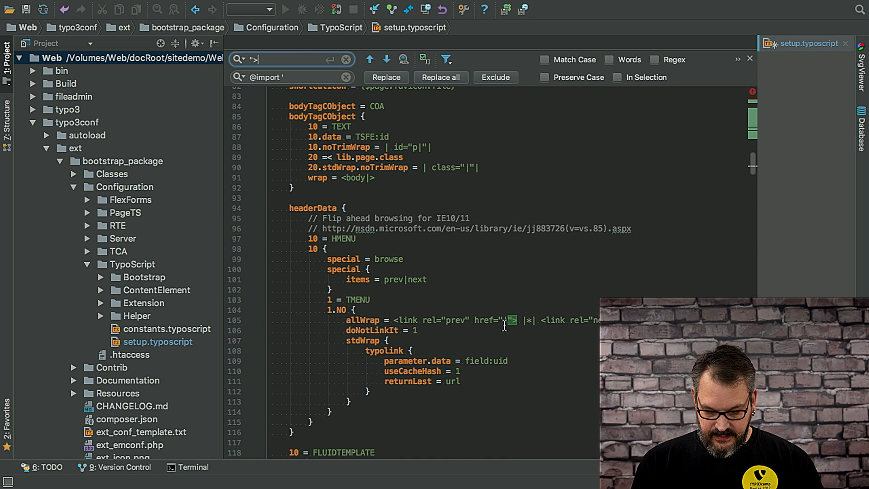
mouse_move(635, 264)
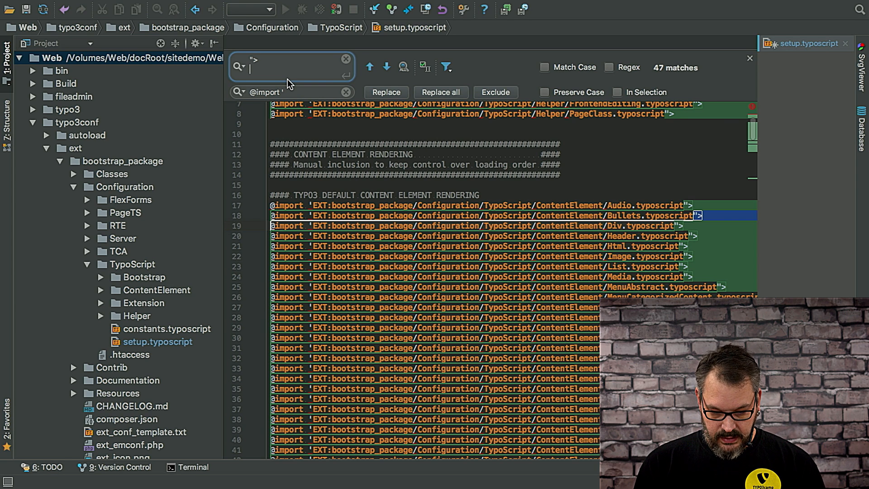
Step: Replace all 42 "> plus line break and @ occurrences with ' plus line break and @
text(@)
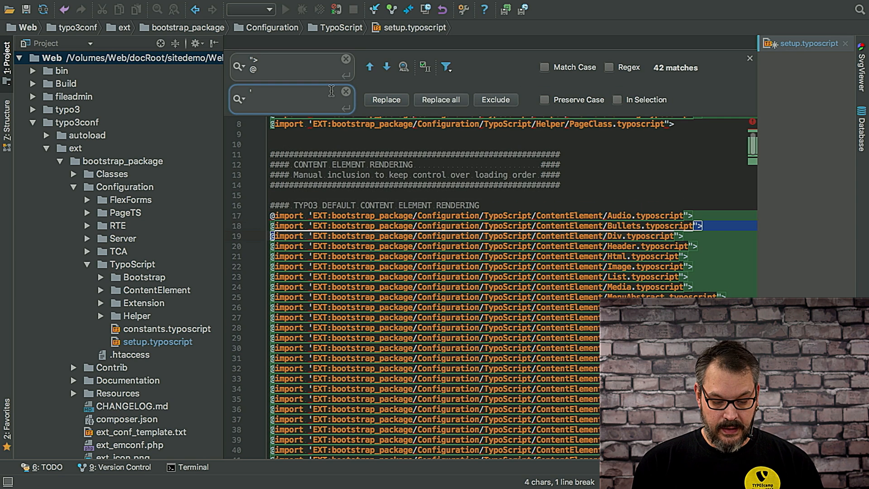
text(@)
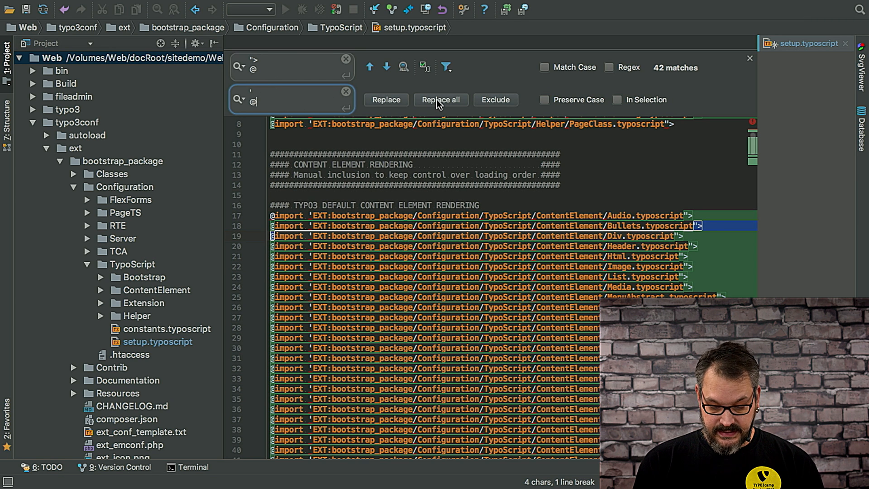
scroll(up, 3)
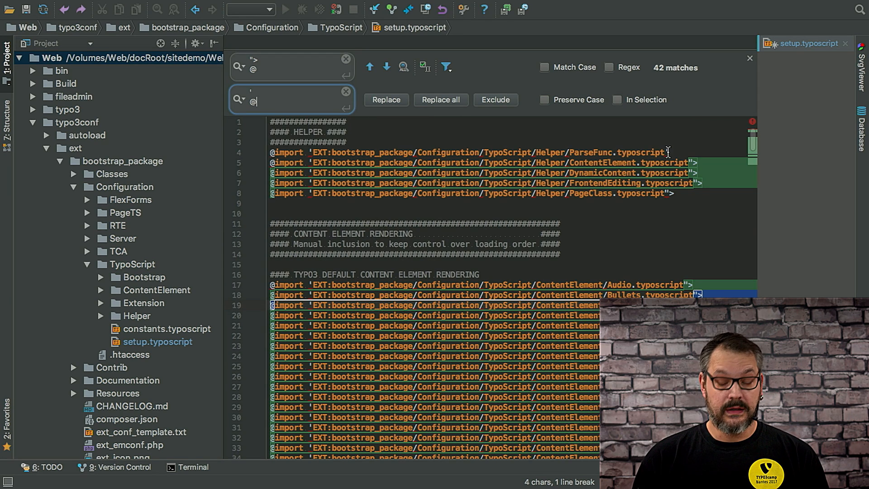
scroll(down, 3)
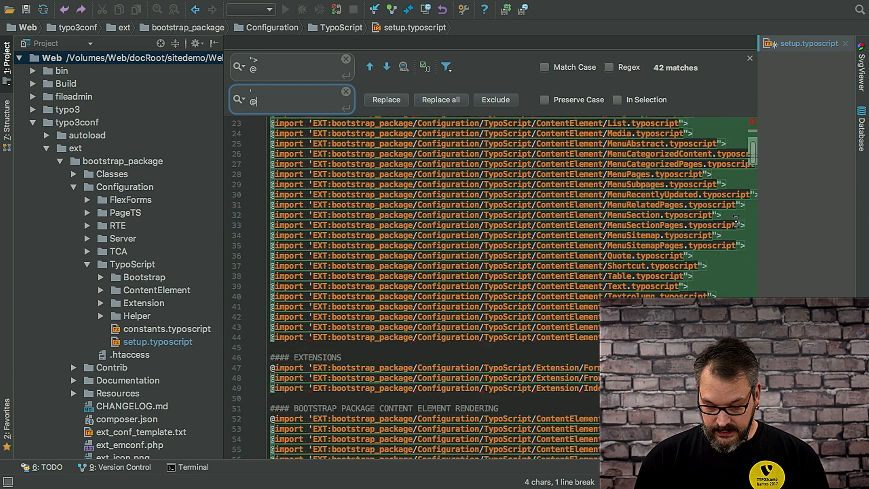
scroll(down, 3)
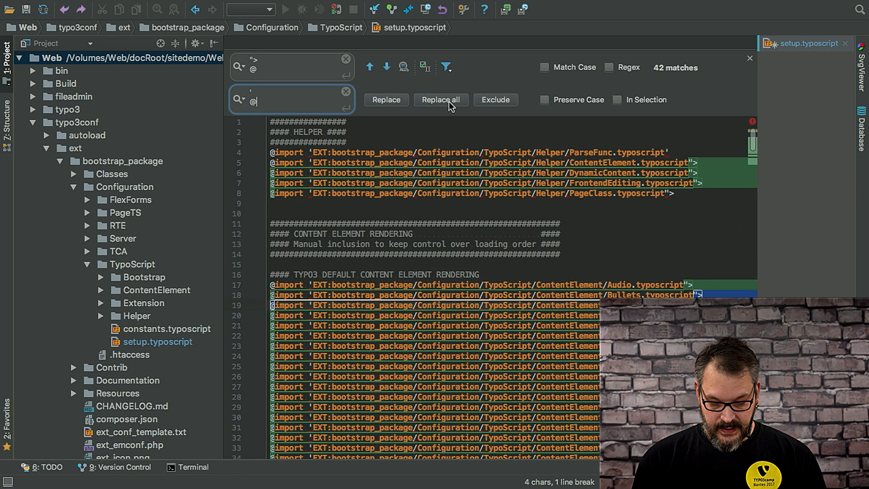
click(440, 100)
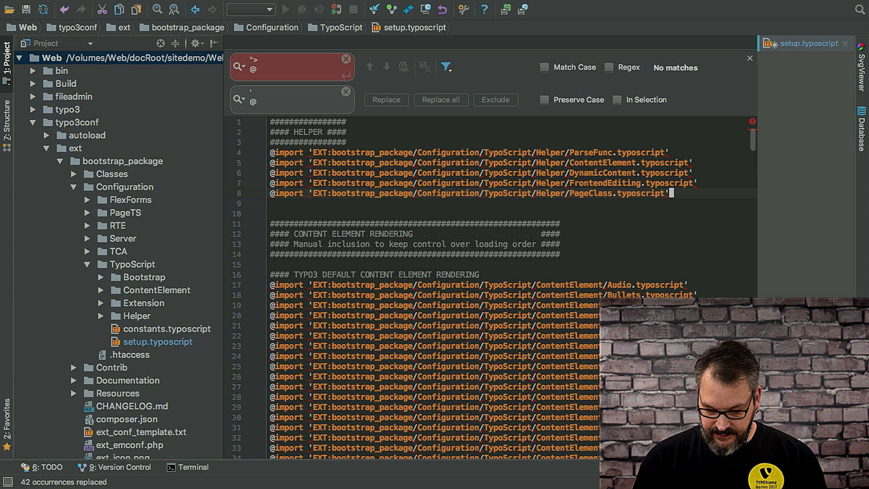
Step: Confirm every import line ends in a single quote, then close the Find/Replace bar
scroll(down, 3)
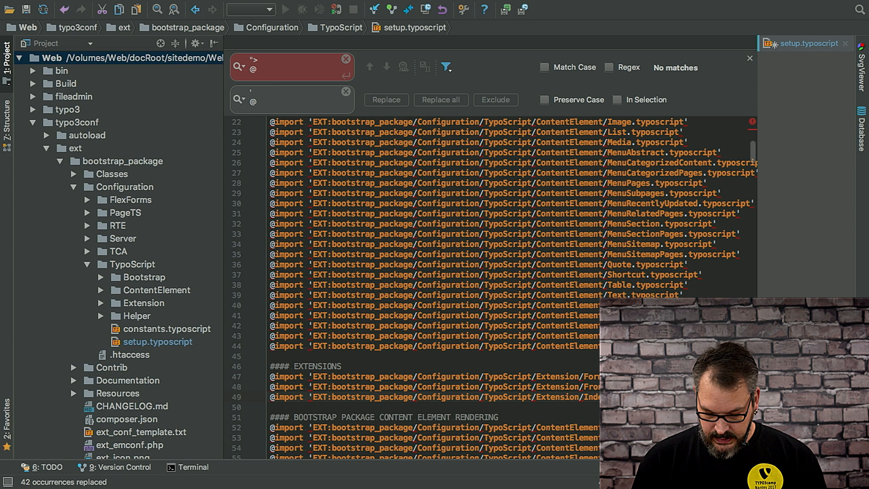
scroll(down, 3)
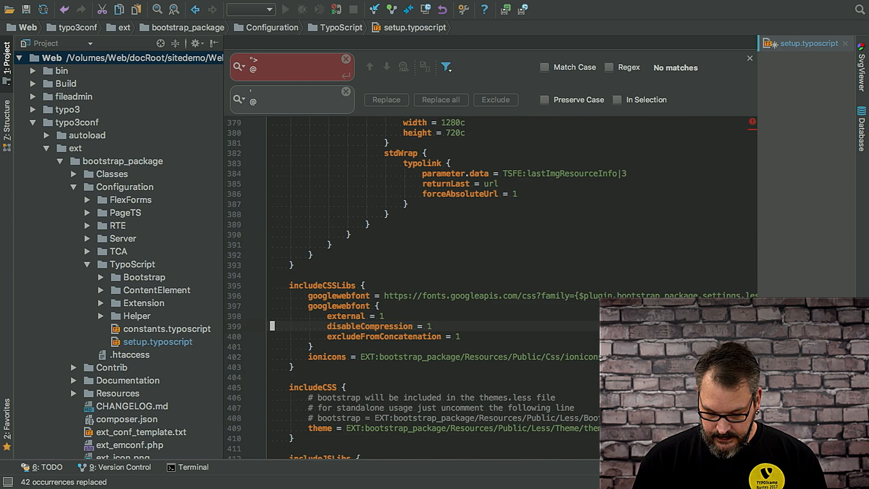
scroll(up, 3)
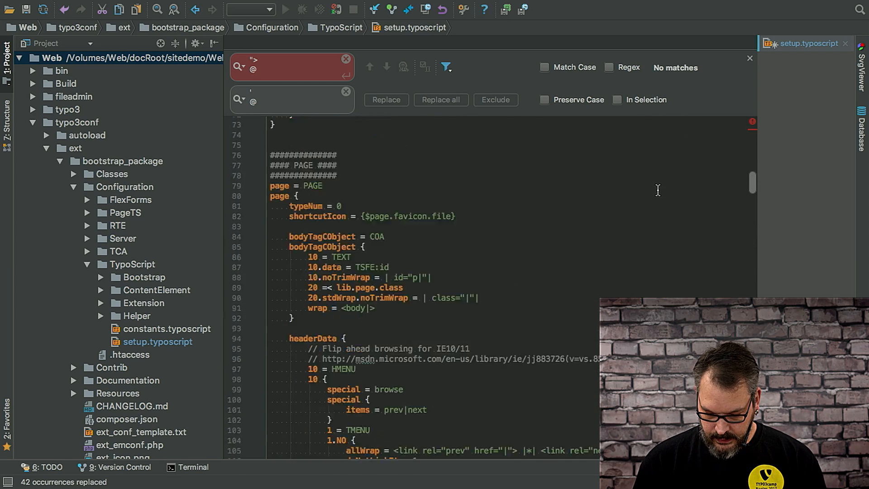
scroll(up, 3)
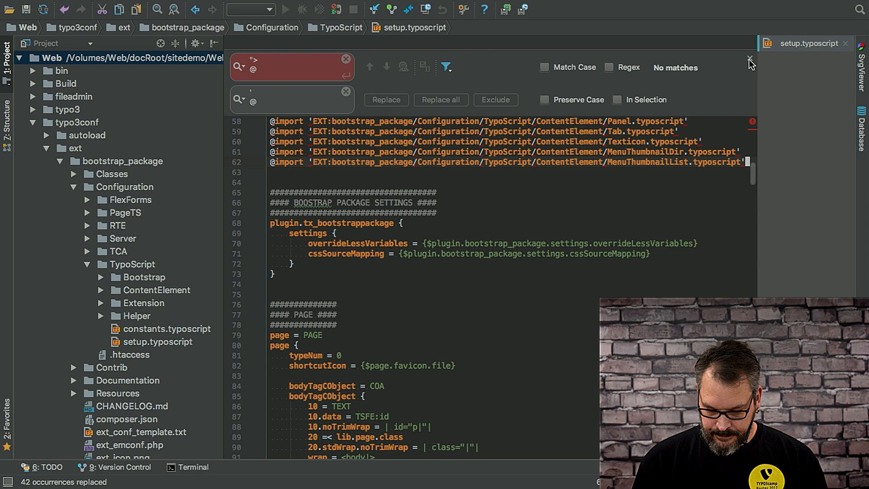
click(750, 59)
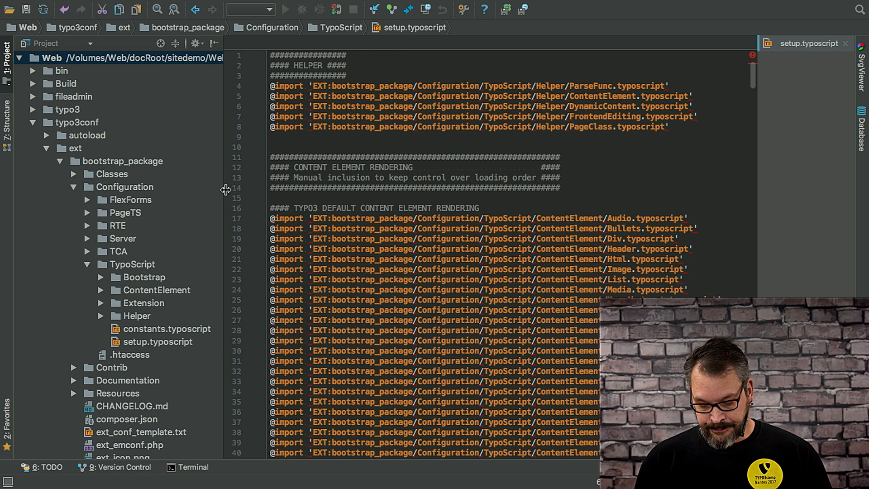
mouse_move(446, 191)
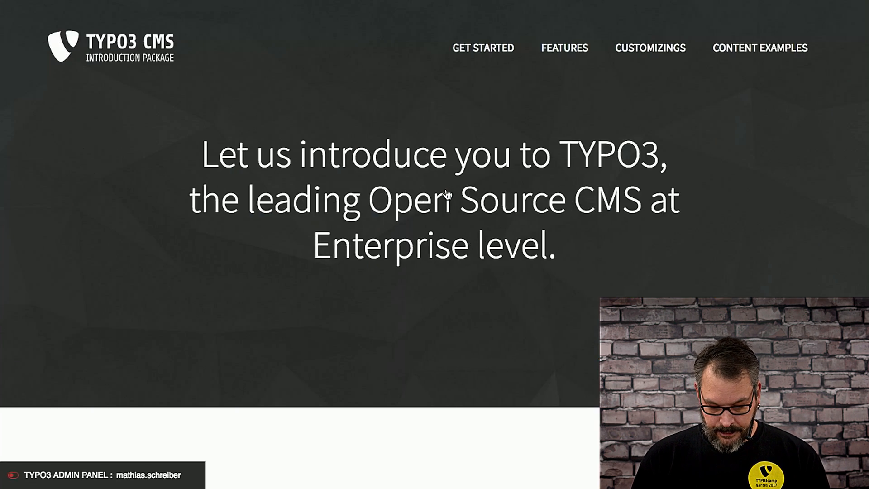
Step: Visit the Sitedemo backend tab, then return to the frontend homepage, which renders normally
click(284, 30)
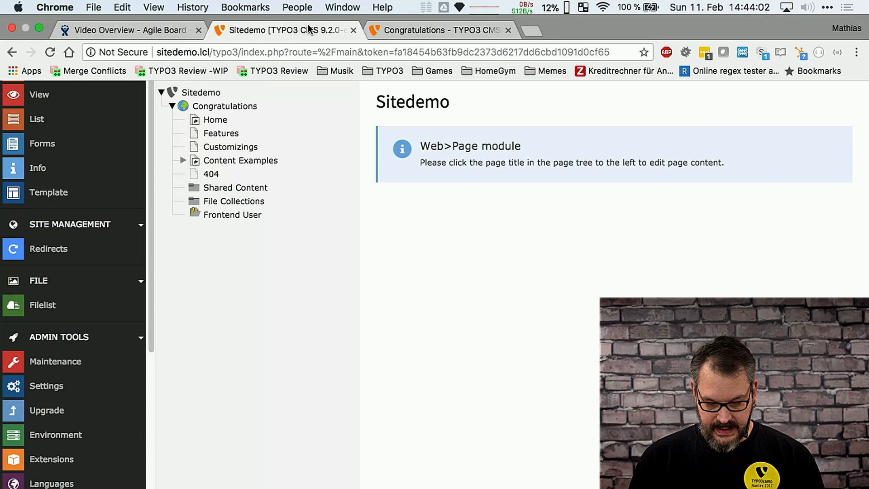
click(491, 15)
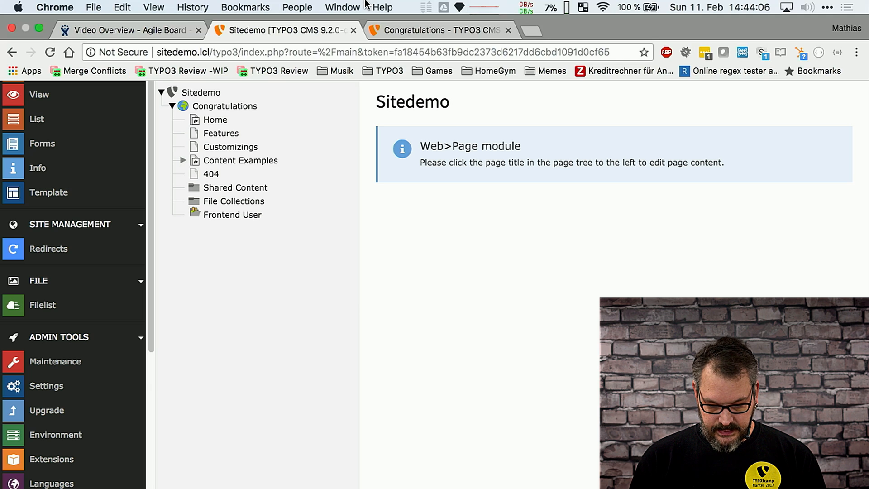
click(438, 29)
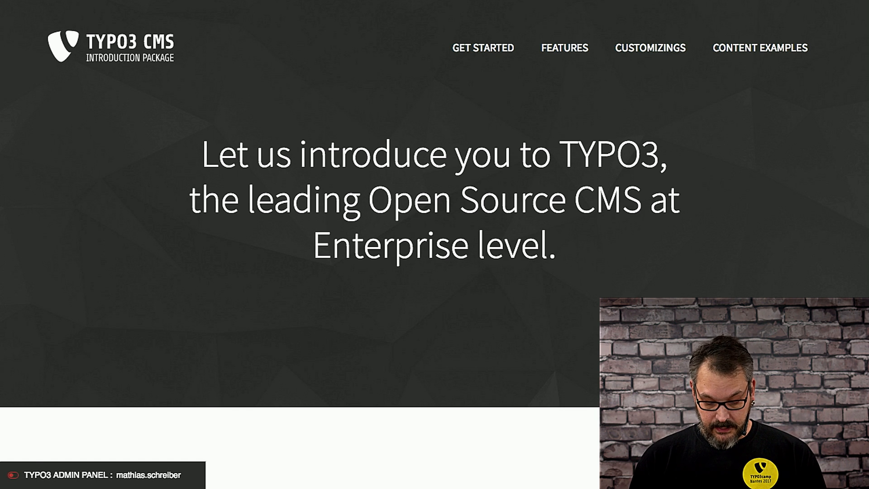
scroll(down, 3)
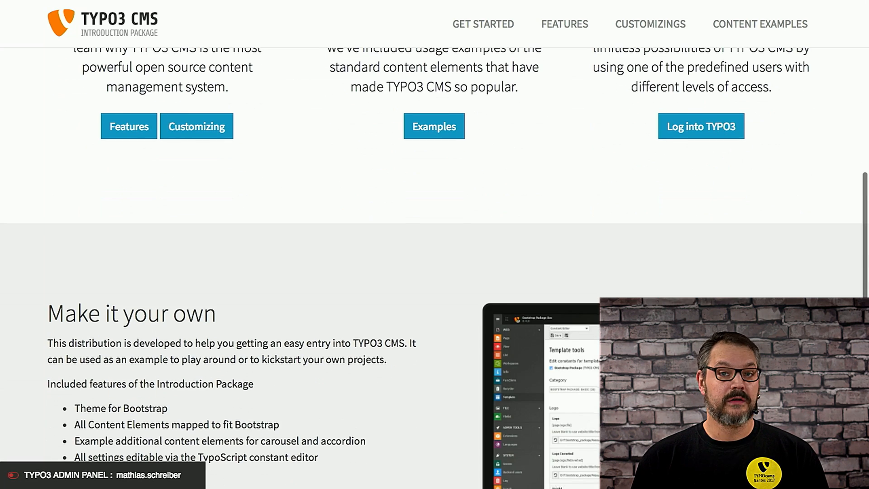
scroll(down, 3)
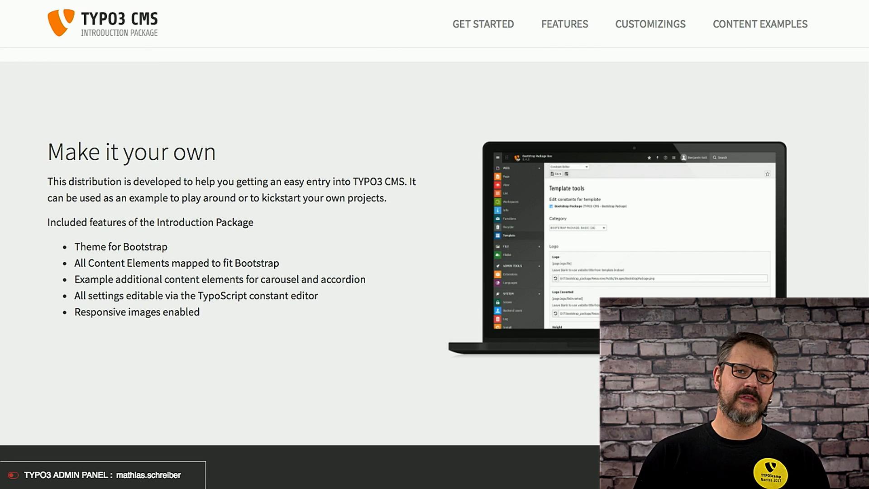